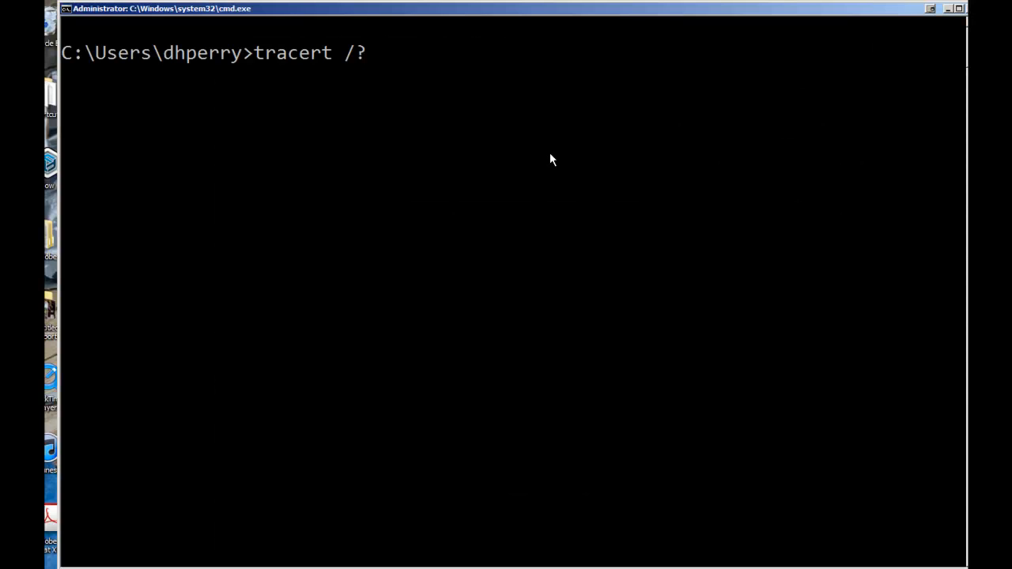
# - Discard the unfinished 'tracert /?' line, leaving a blank prompt
pyautogui.press('Return')
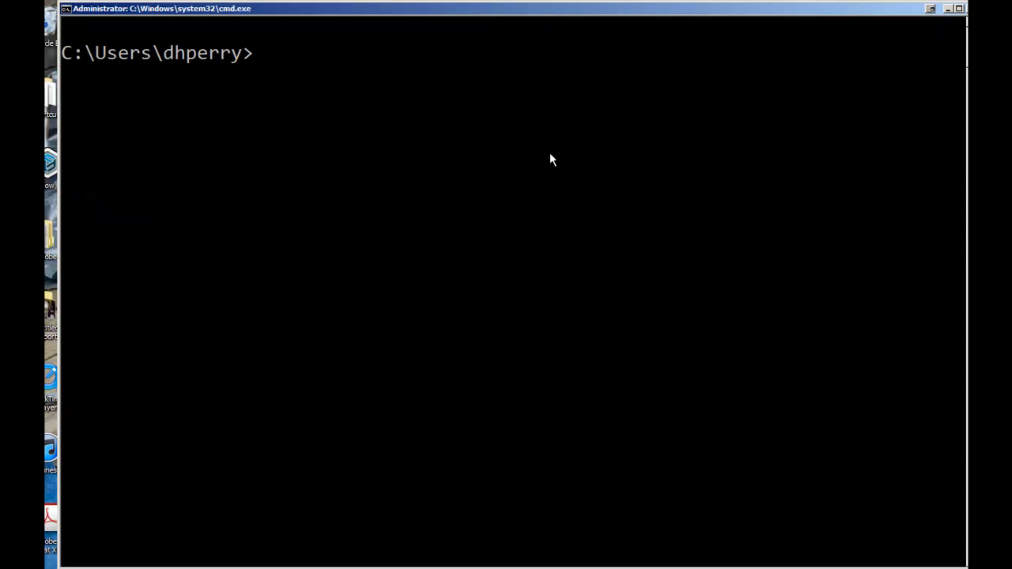
# - Trace the route to local host 192.168.1.1, completing in a single hop
pyautogui.write('cls')
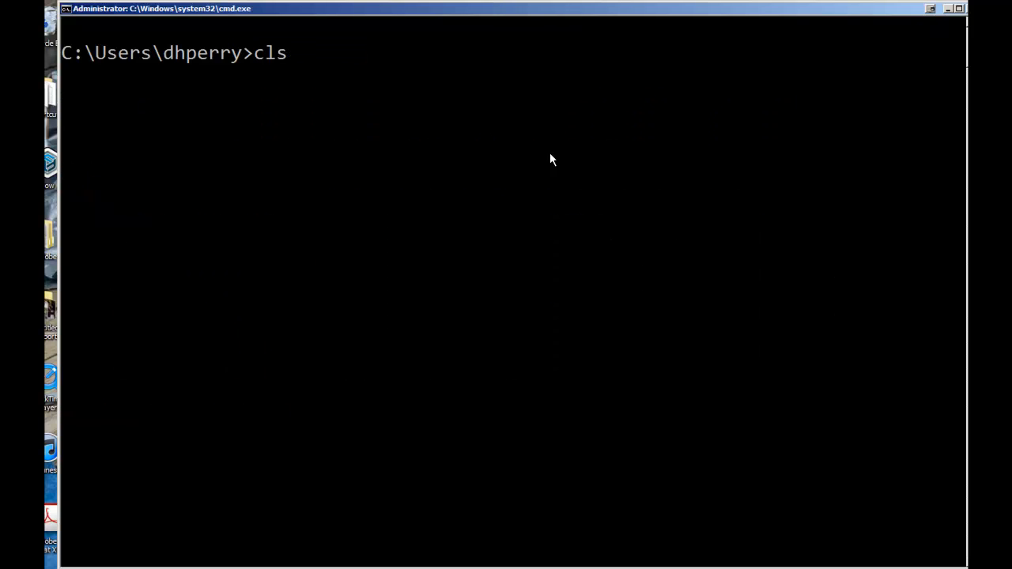
pyautogui.write('tracert /?')
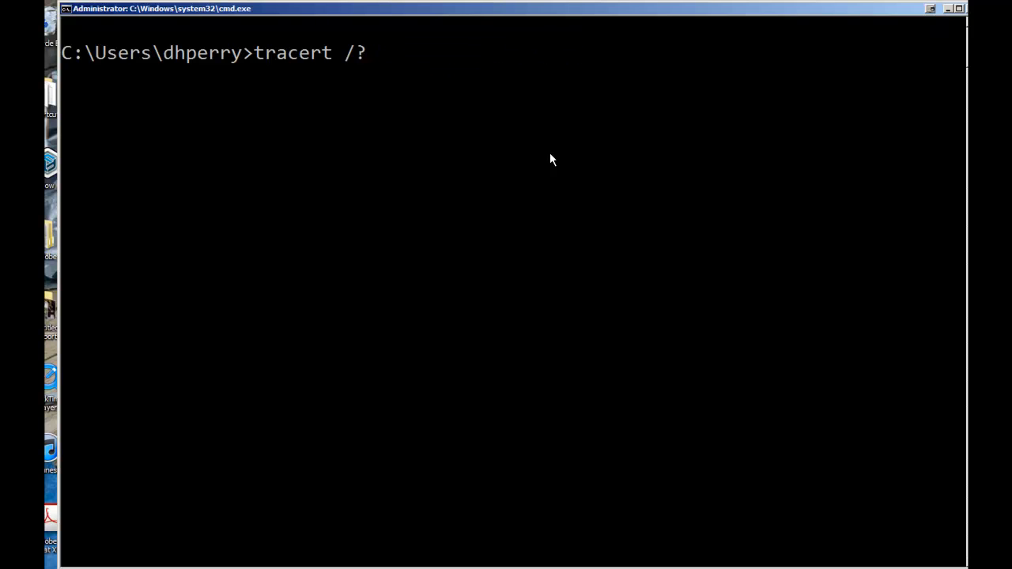
pyautogui.write('192.168.1.1')
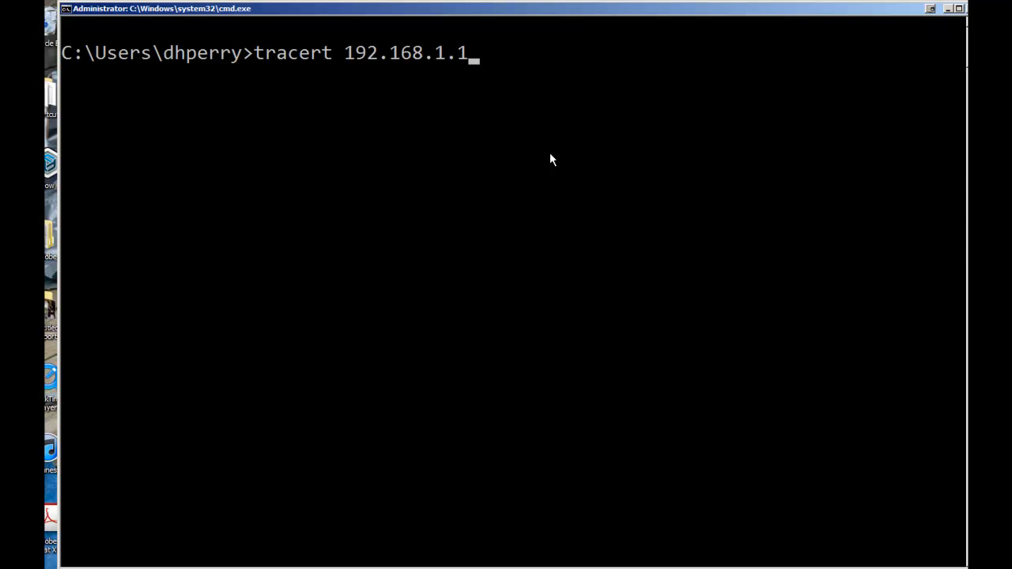
pyautogui.press('Return')
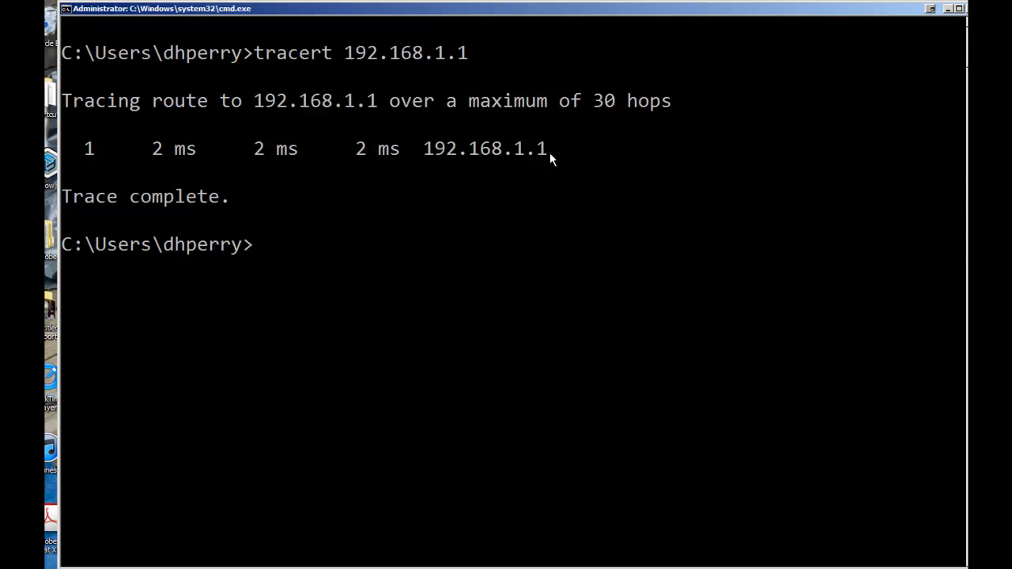
# - Trace the route to 192.168.1.9, then clear the window with cls
pyautogui.write('tracert 192.168.1.')
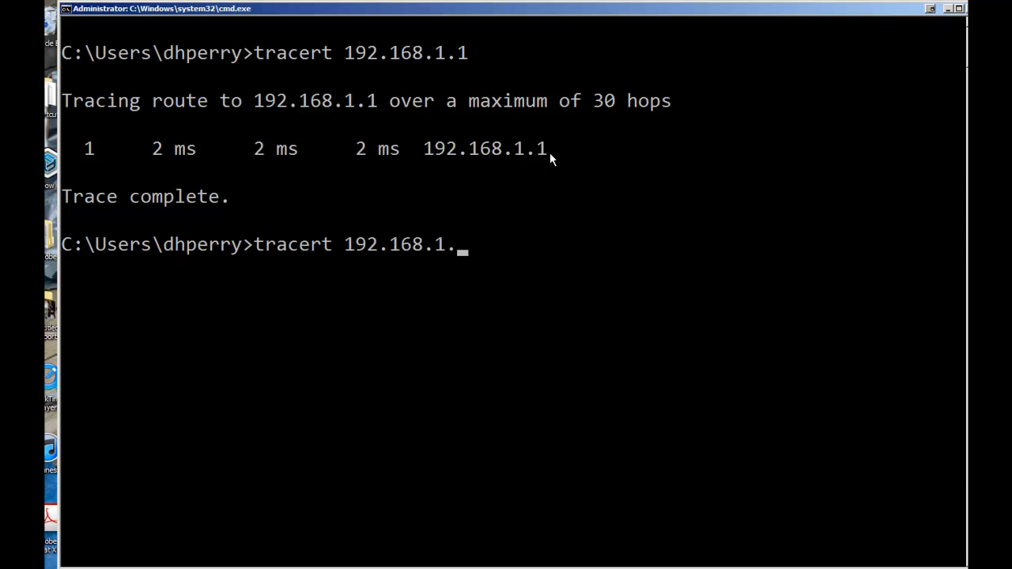
pyautogui.write('9')
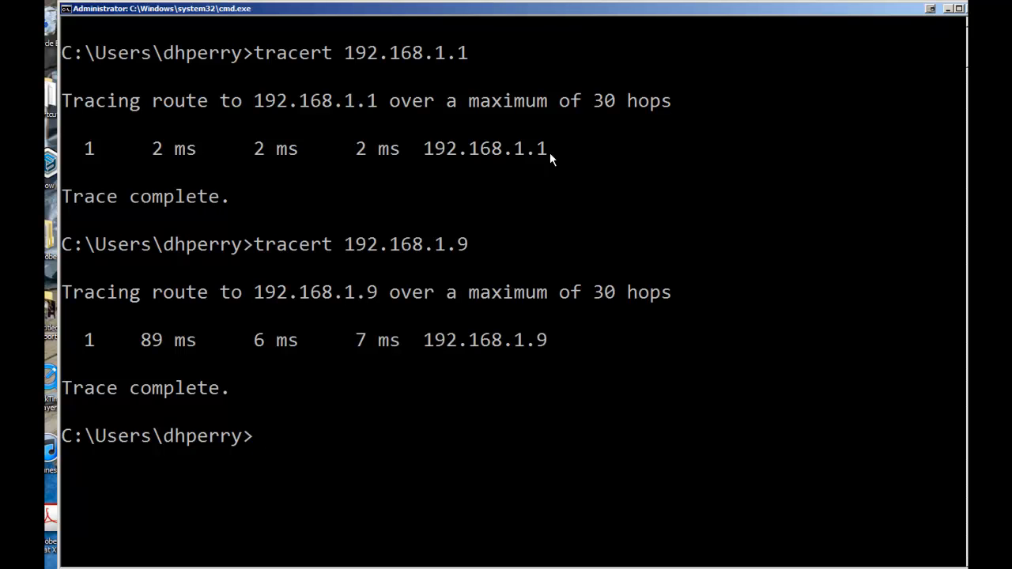
pyautogui.write('cls')
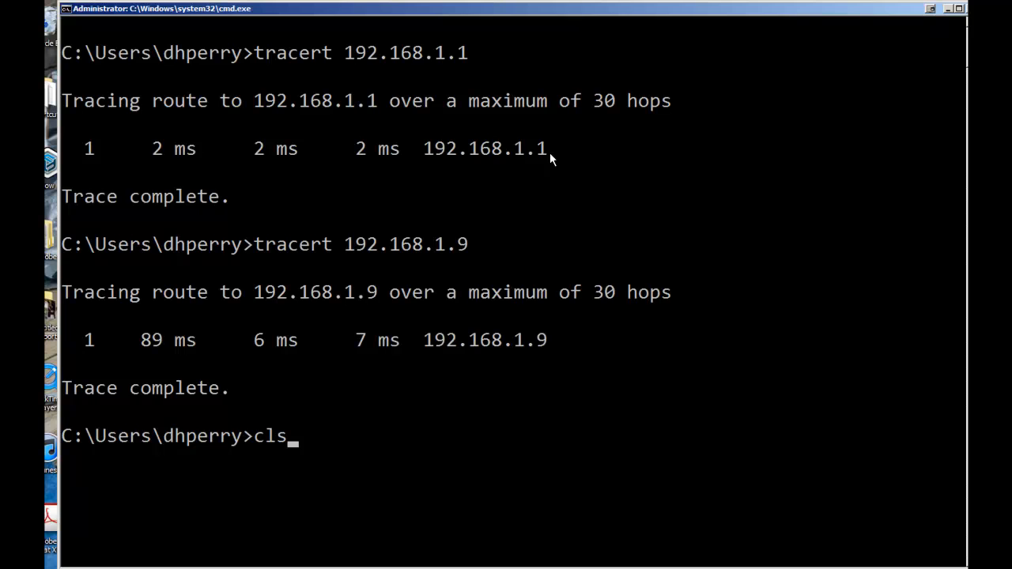
pyautogui.press('Return')
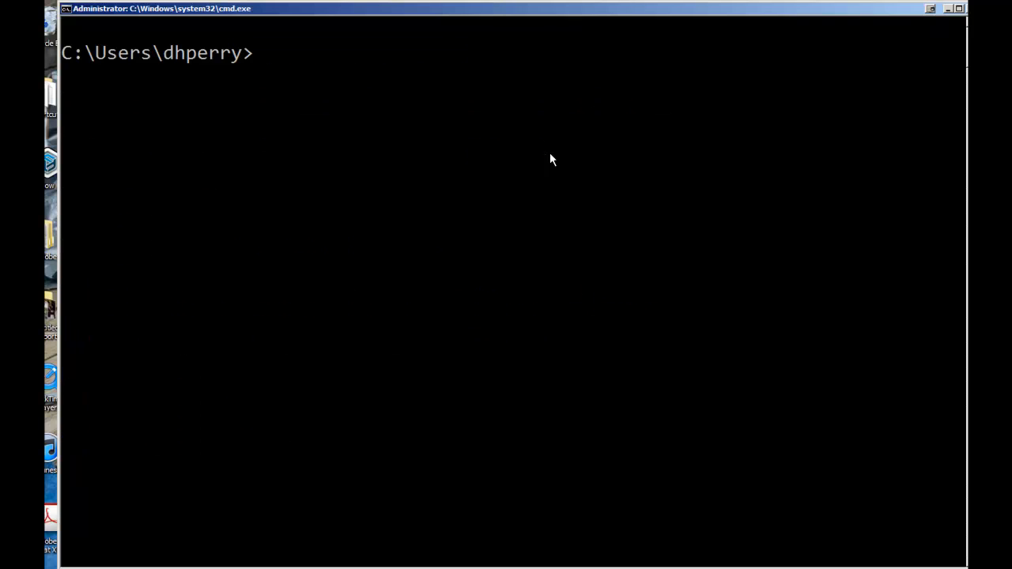
# - Run a name-resolving tracert to danhperry.com and stop it with Ctrl+C after four hops
pyautogui.write('cls')
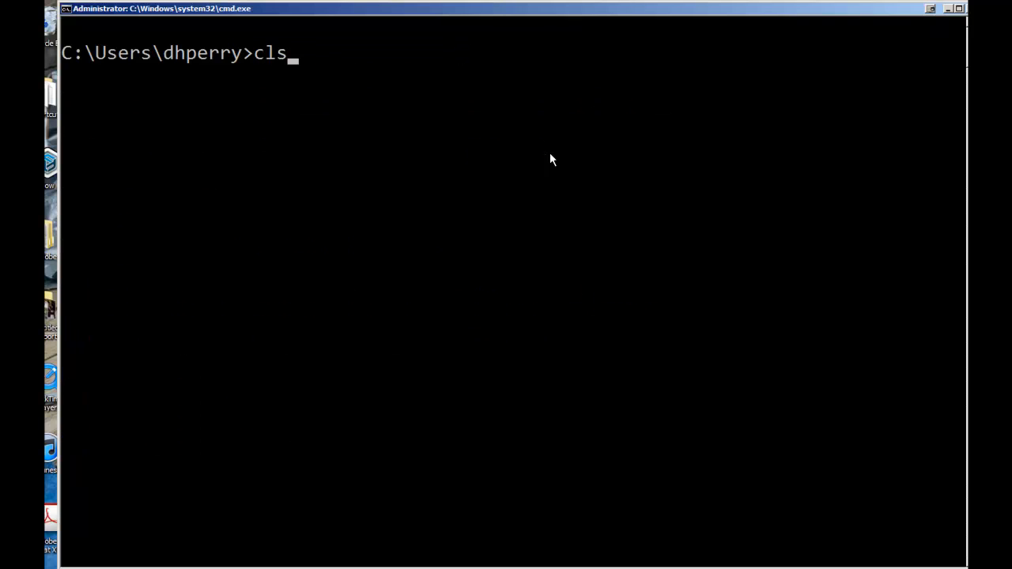
pyautogui.write('tracert -d northeaststate.edu')
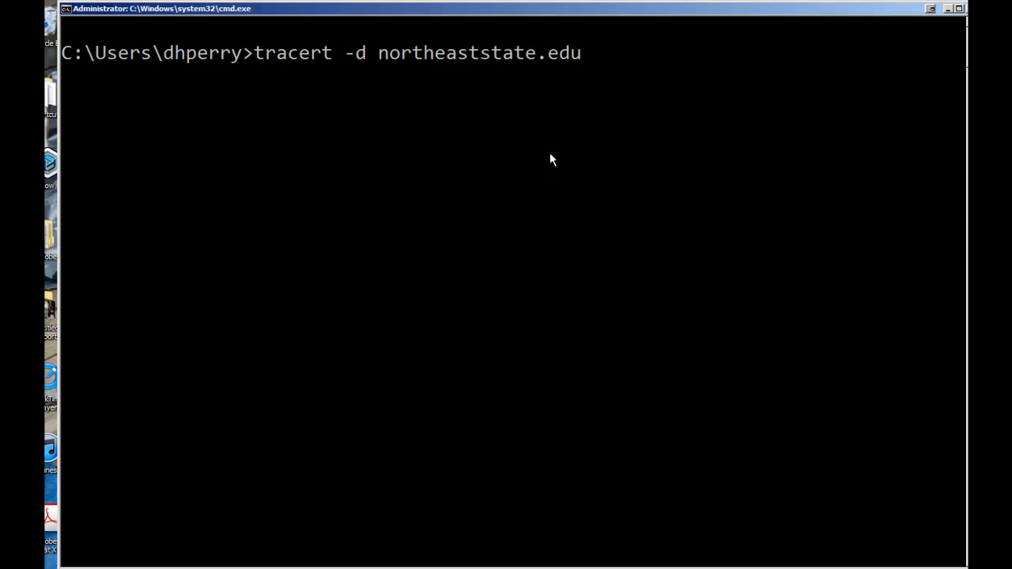
pyautogui.write('danhperry.com')
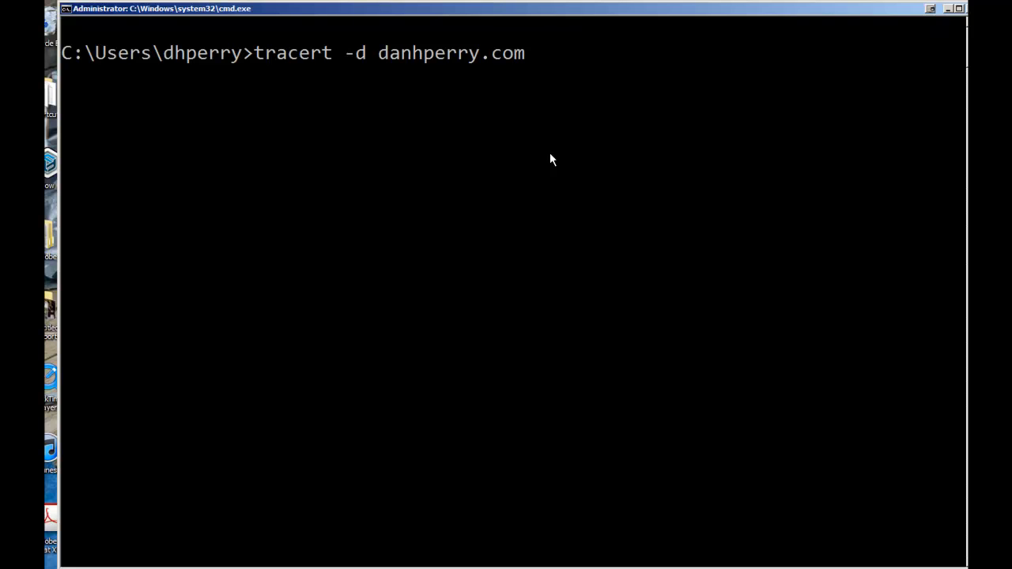
pyautogui.press('BackSpace')
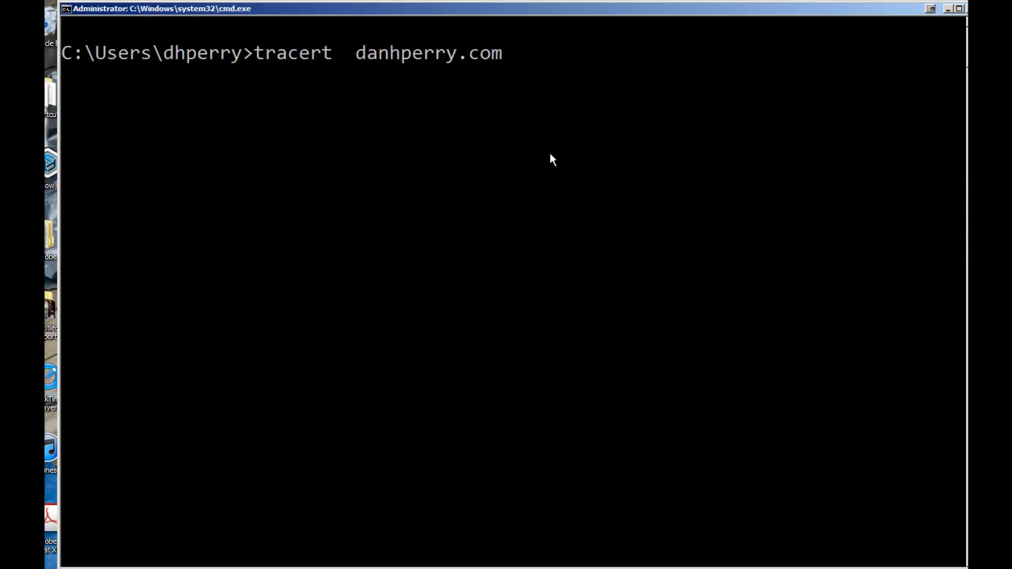
pyautogui.press('Return')
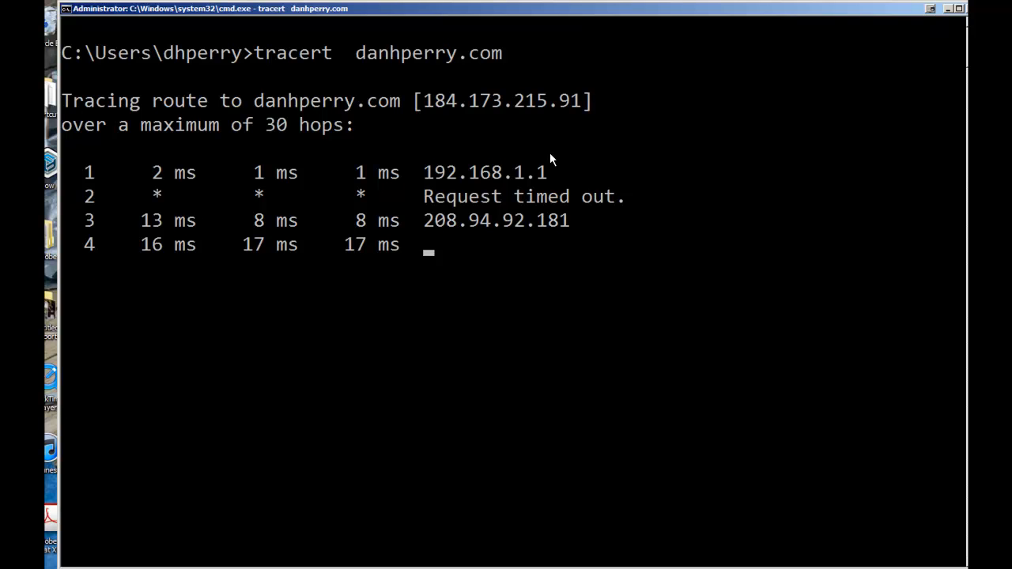
pyautogui.press('ctrl+c')
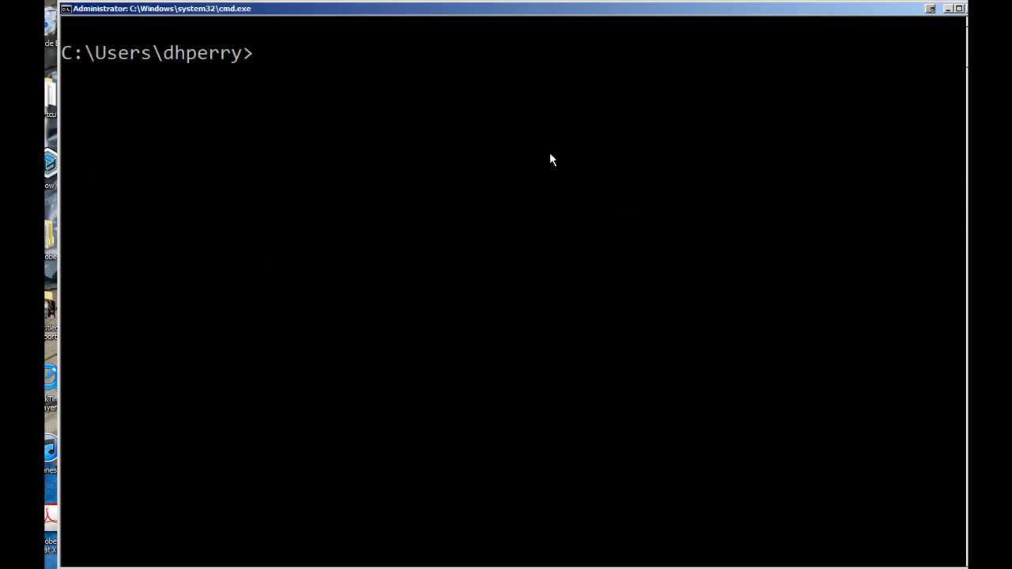
# - Run 'tracert -d danhperry.com', reaching 184.173.215.91 in 11 hops without hop names
pyautogui.write('tracert  danhperry.com')
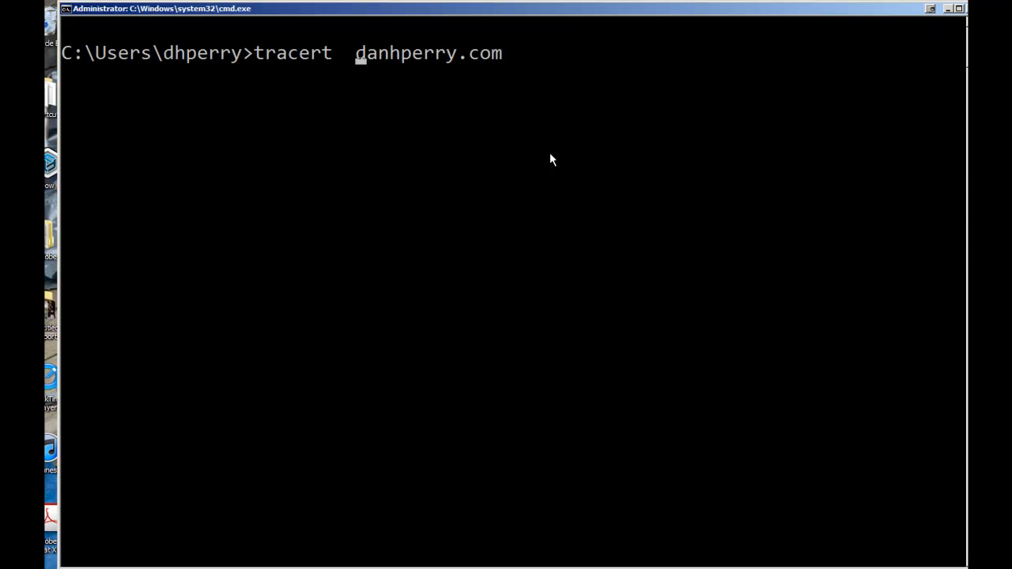
pyautogui.write('-d')
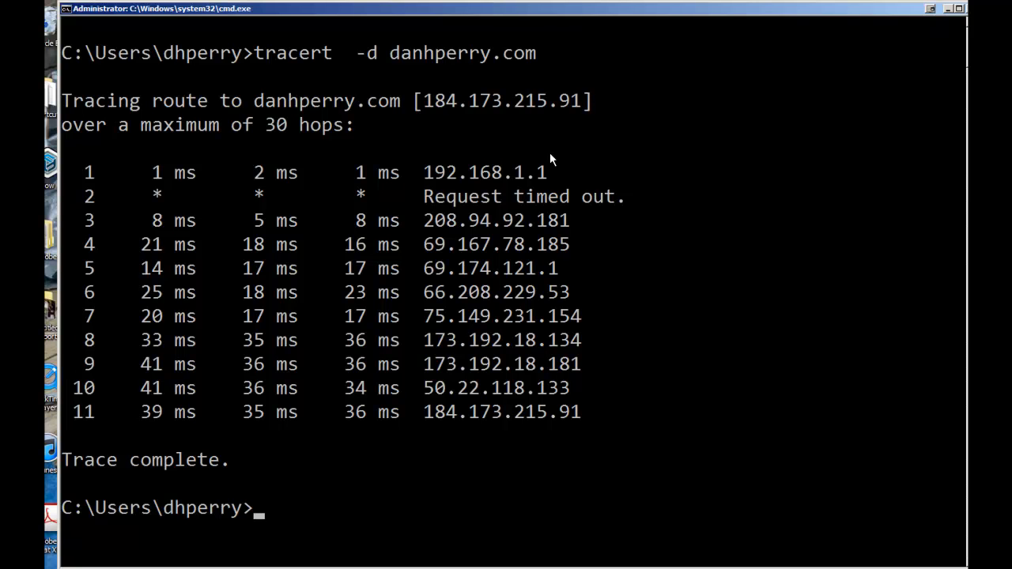
pyautogui.write('cls')
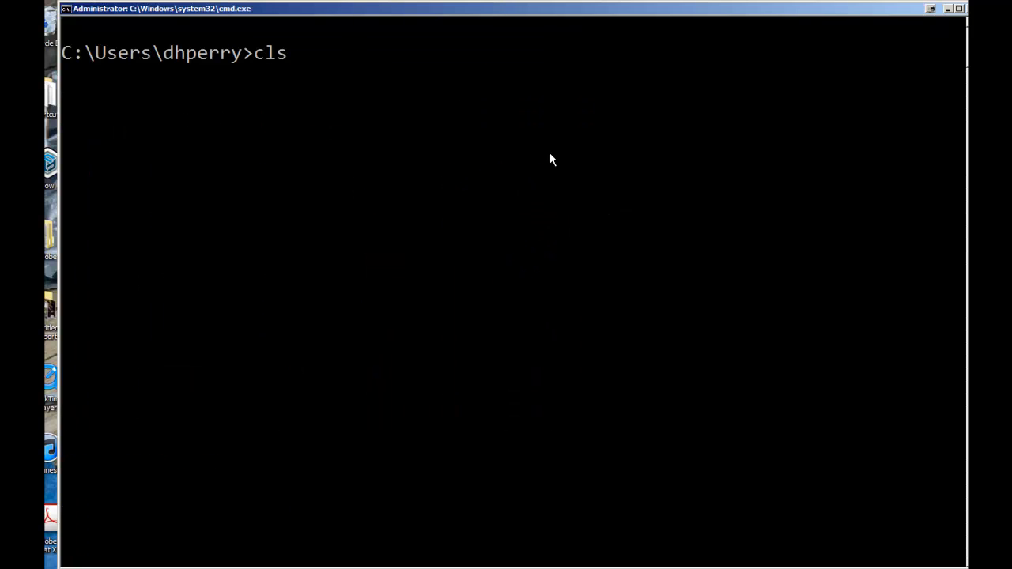
# - Run 'tracert -d northeaststate.edu', reaching 198.146.208.10 in 19 hops, and view the full output
pyautogui.write('tracert  danhperry.com')
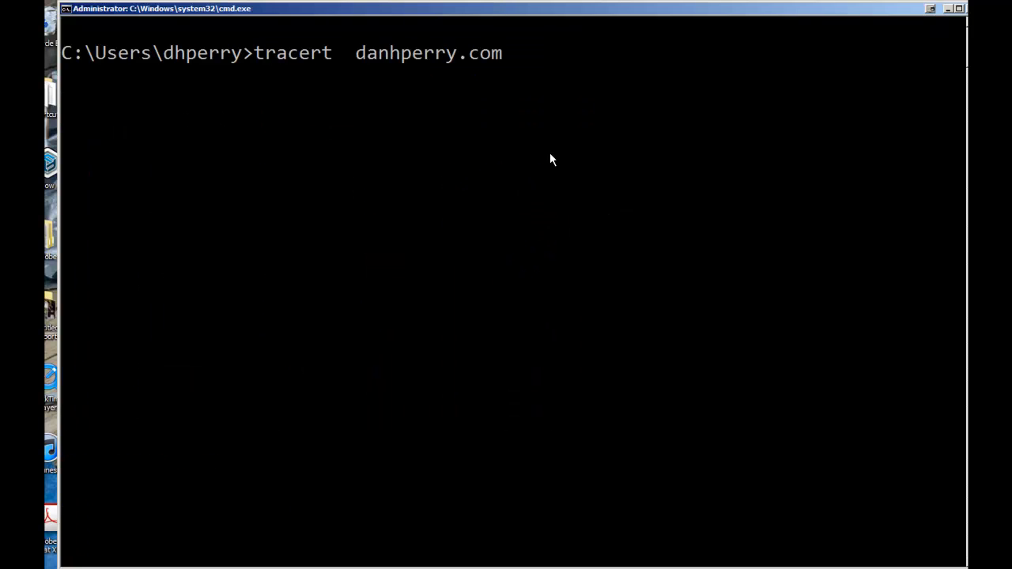
pyautogui.write('cls')
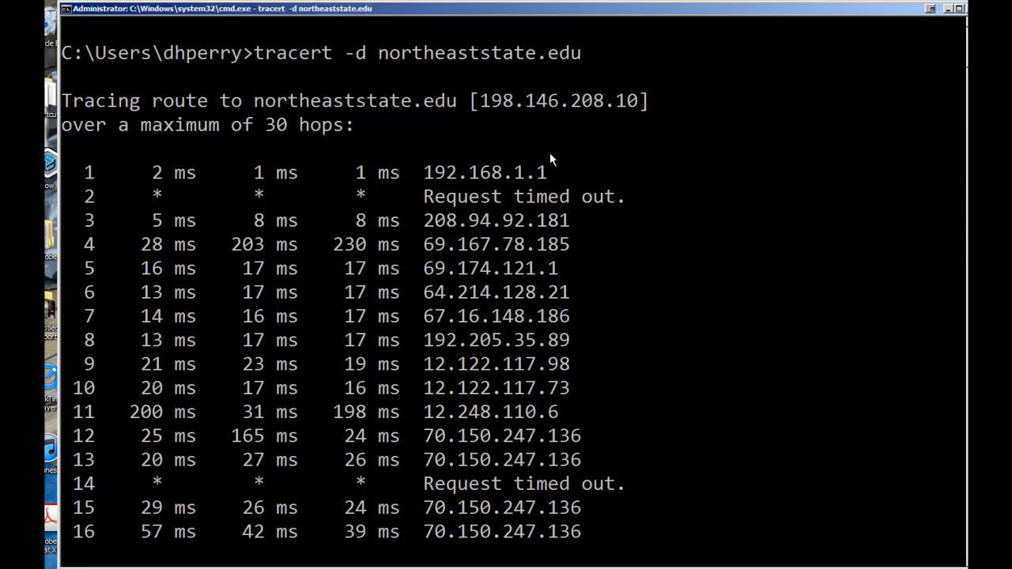
pyautogui.scroll(-3)
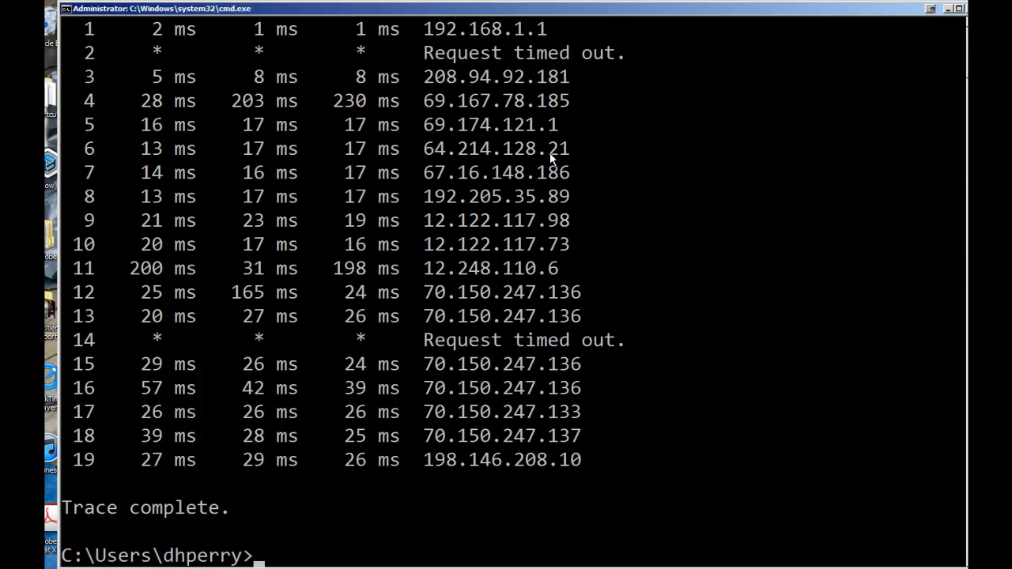
pyautogui.write('tracert -d northeaststate.edu')
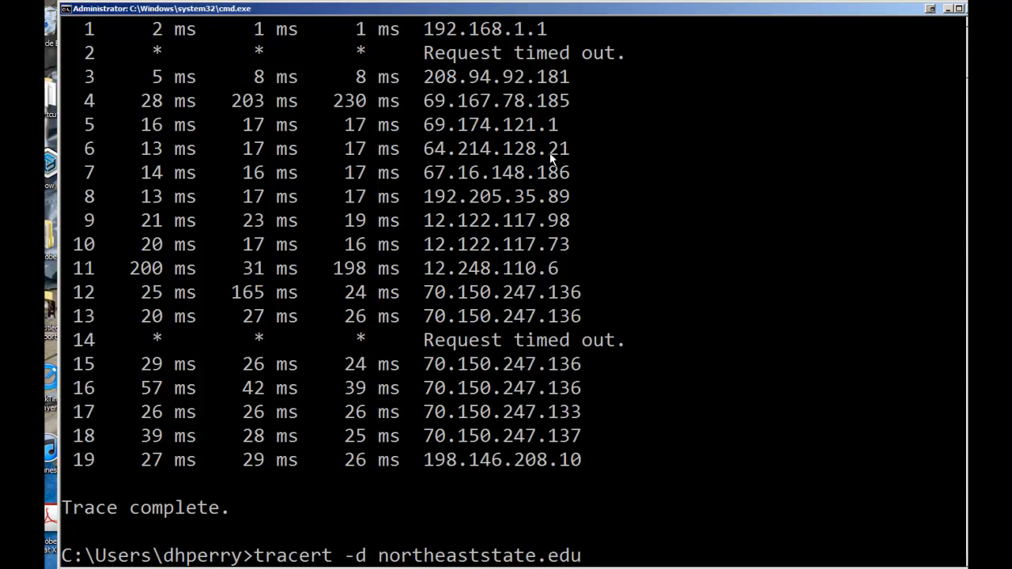
# - Run 'tracert northeaststate.edu' with hostnames resolved, reaching nstcc.northeaststate.edu in 19 hops
pyautogui.press('Return')
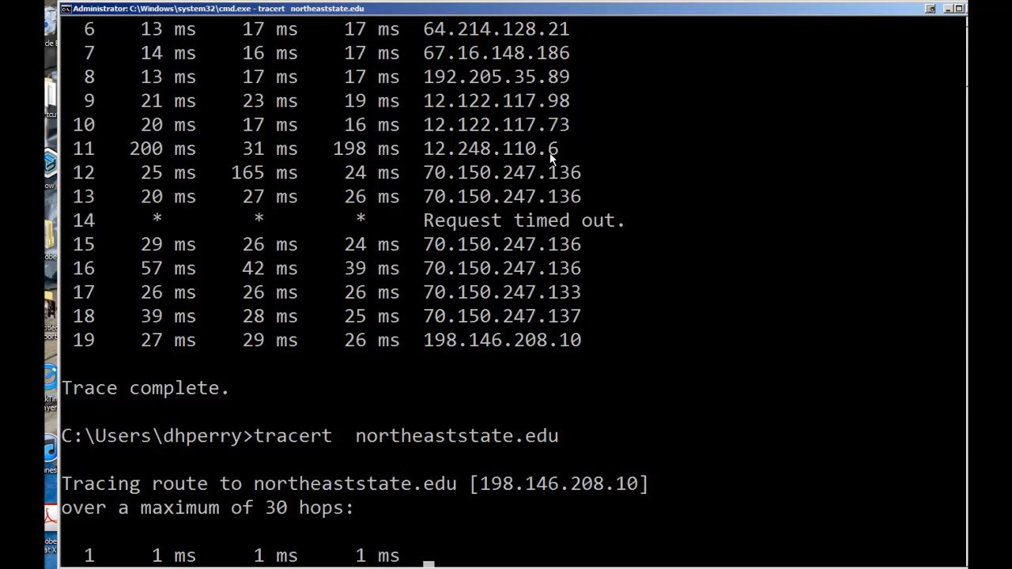
pyautogui.scroll(-3)
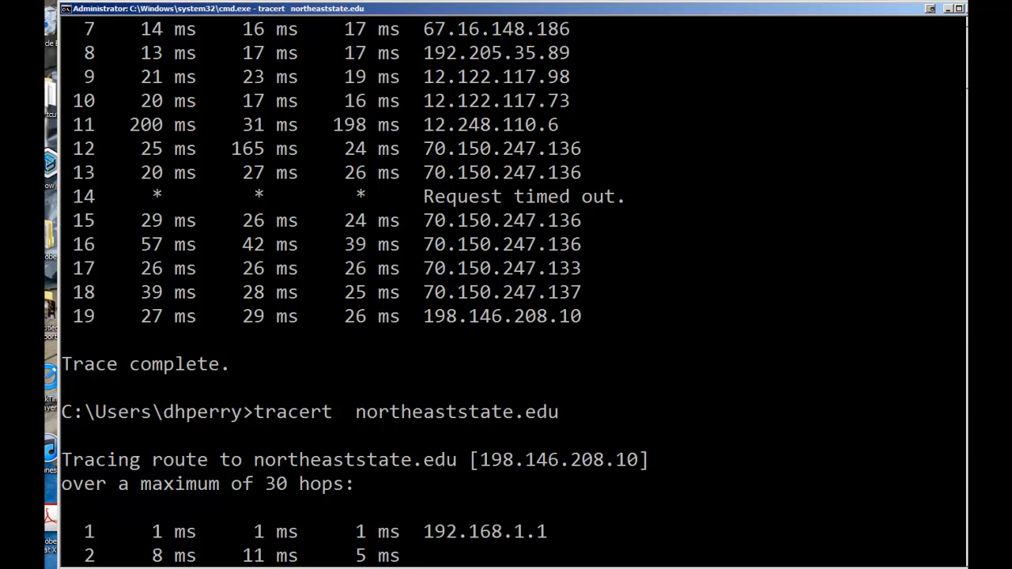
pyautogui.scroll(-3)
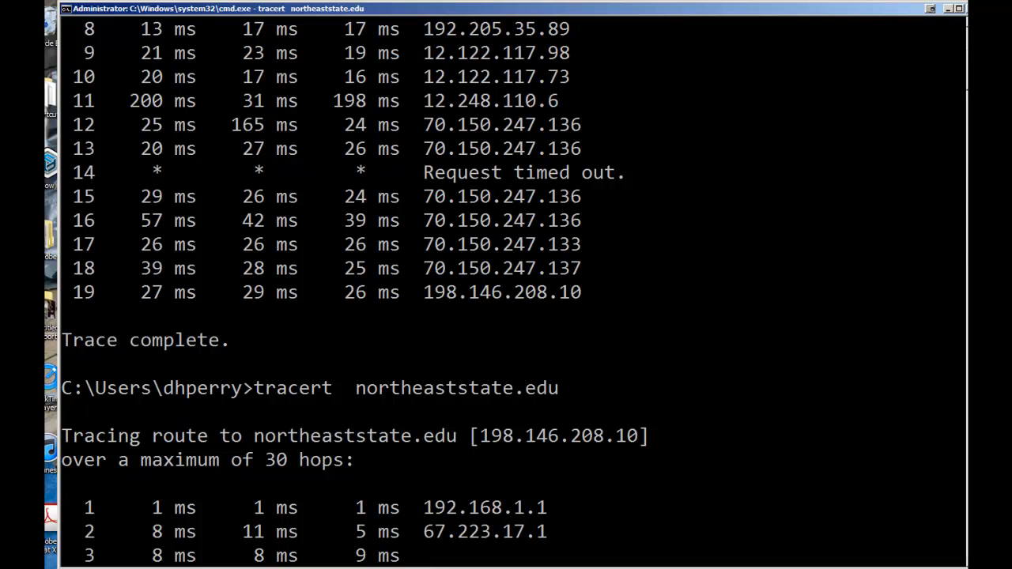
pyautogui.scroll(-3)
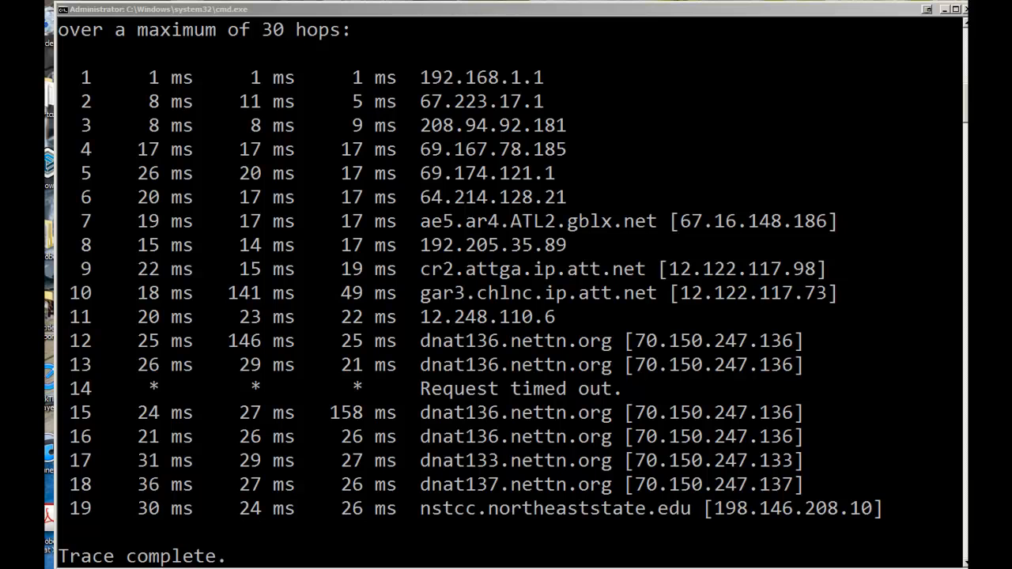
pyautogui.moveTo(645, 101)
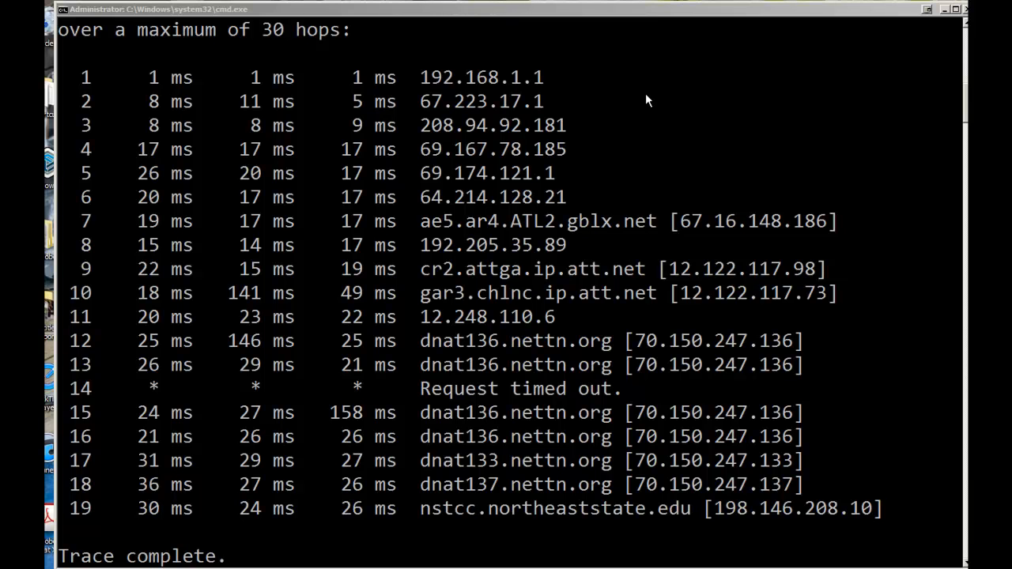
pyautogui.moveTo(546, 113)
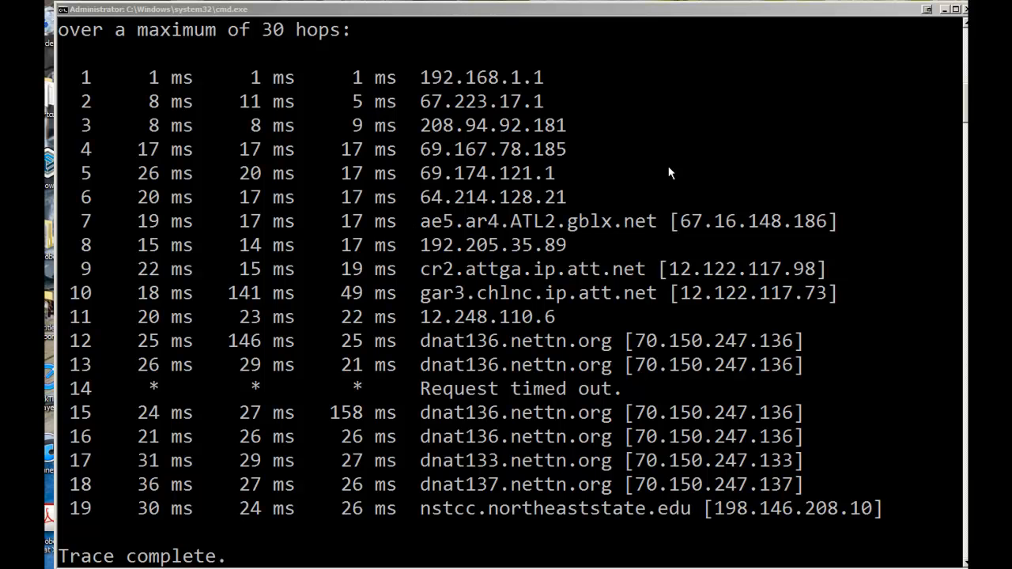
pyautogui.moveTo(482, 250)
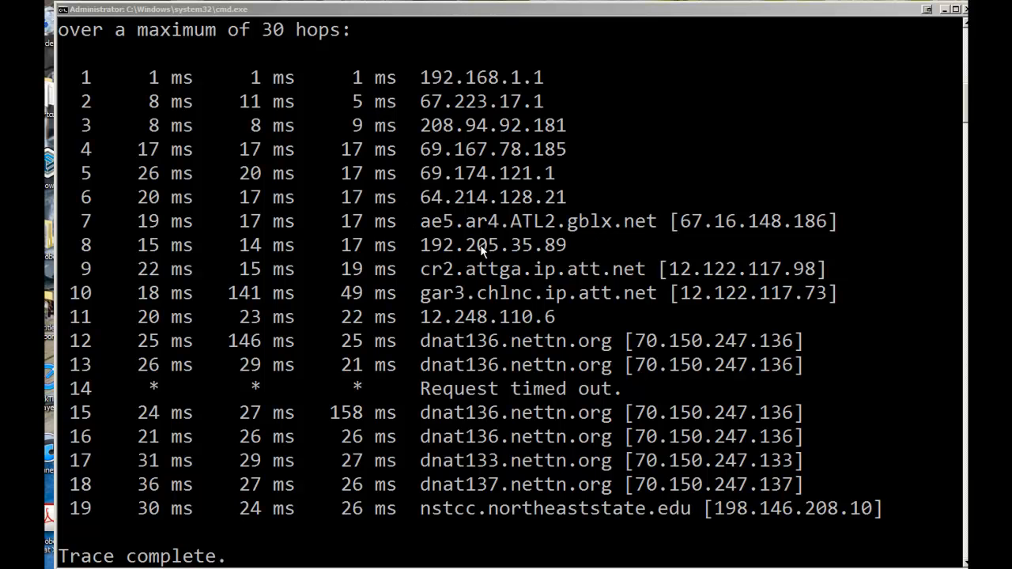
pyautogui.moveTo(431, 237)
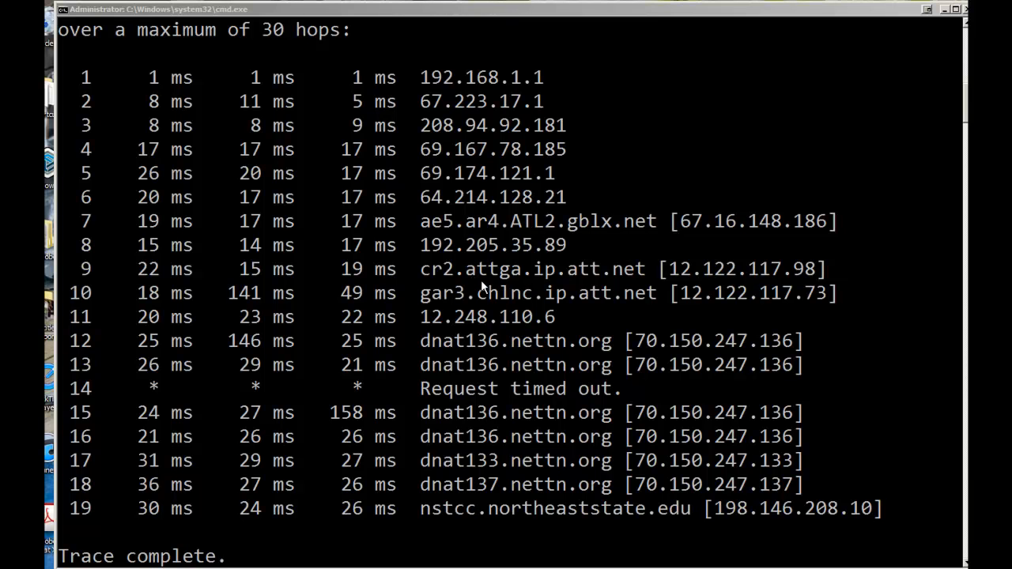
pyautogui.moveTo(506, 284)
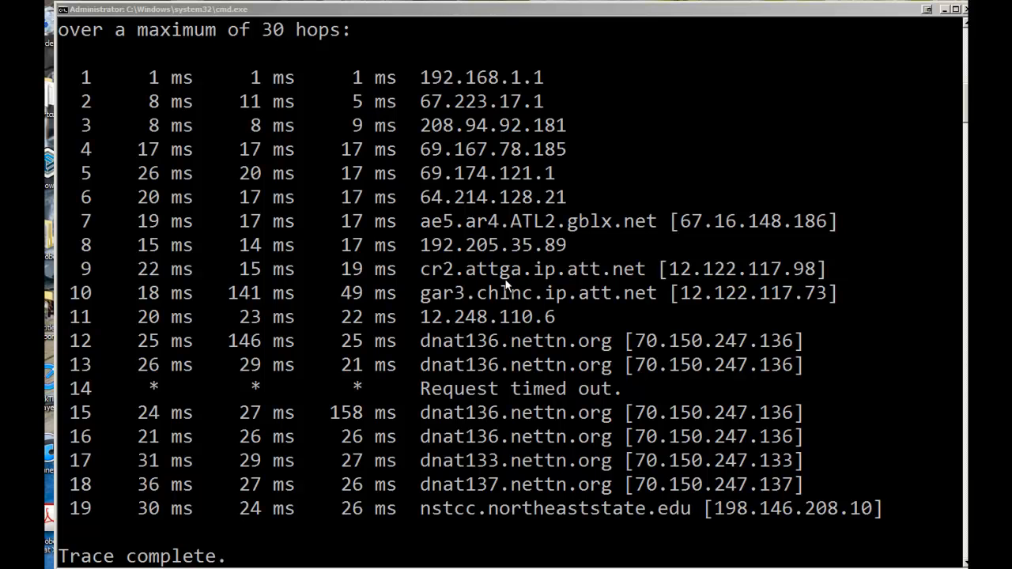
pyautogui.moveTo(506, 306)
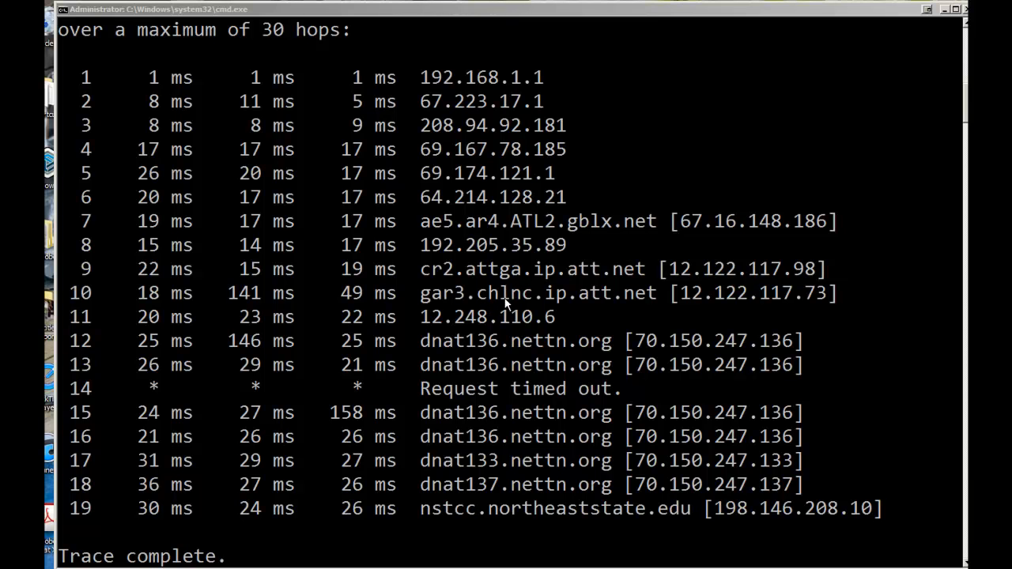
pyautogui.moveTo(492, 272)
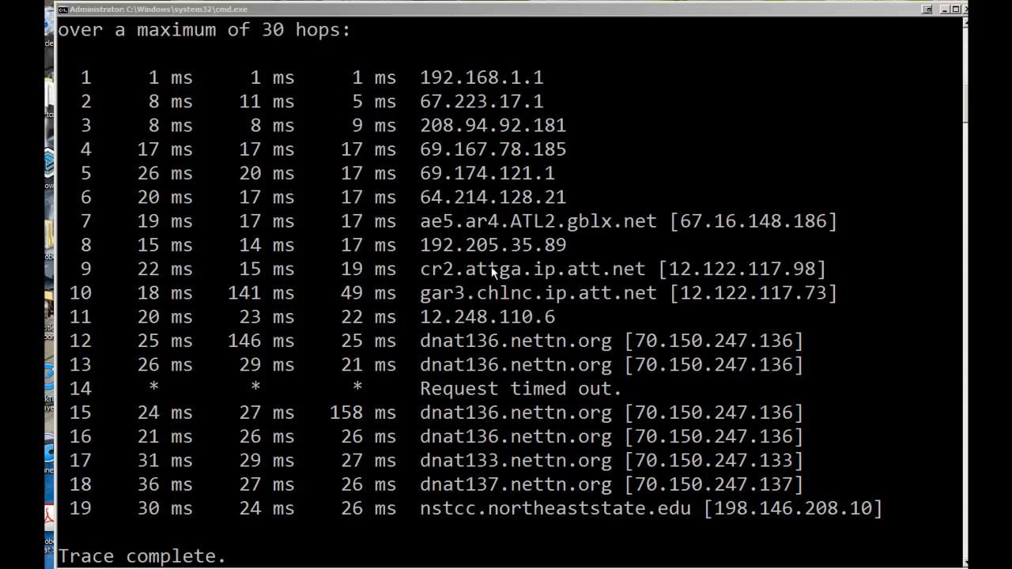
pyautogui.moveTo(531, 306)
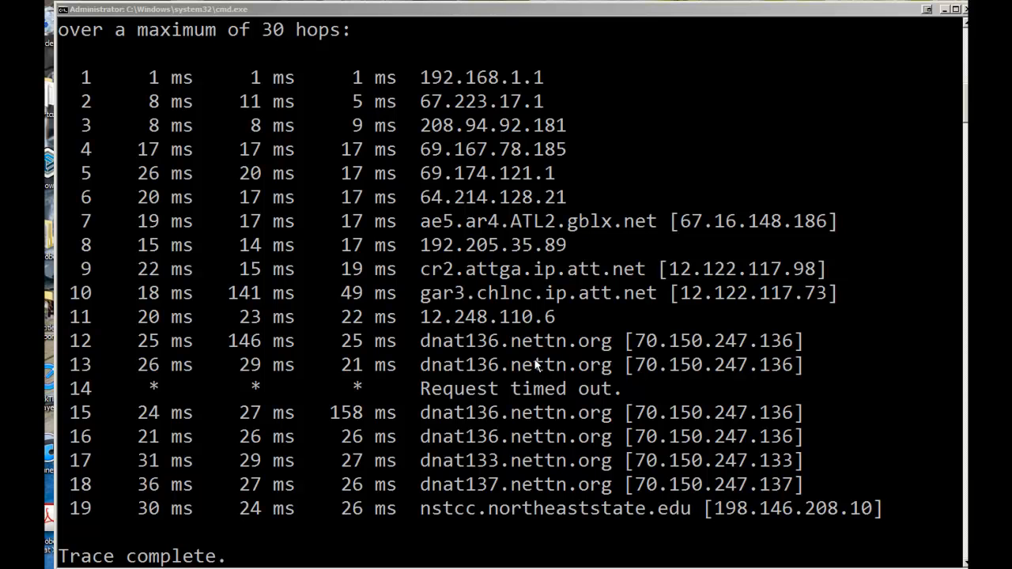
pyautogui.moveTo(536, 310)
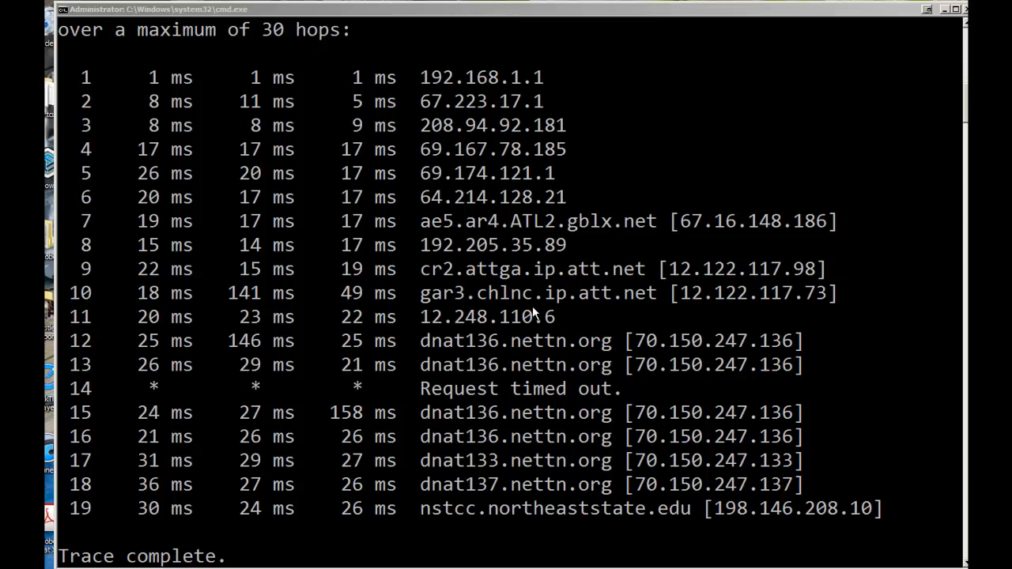
pyautogui.moveTo(503, 489)
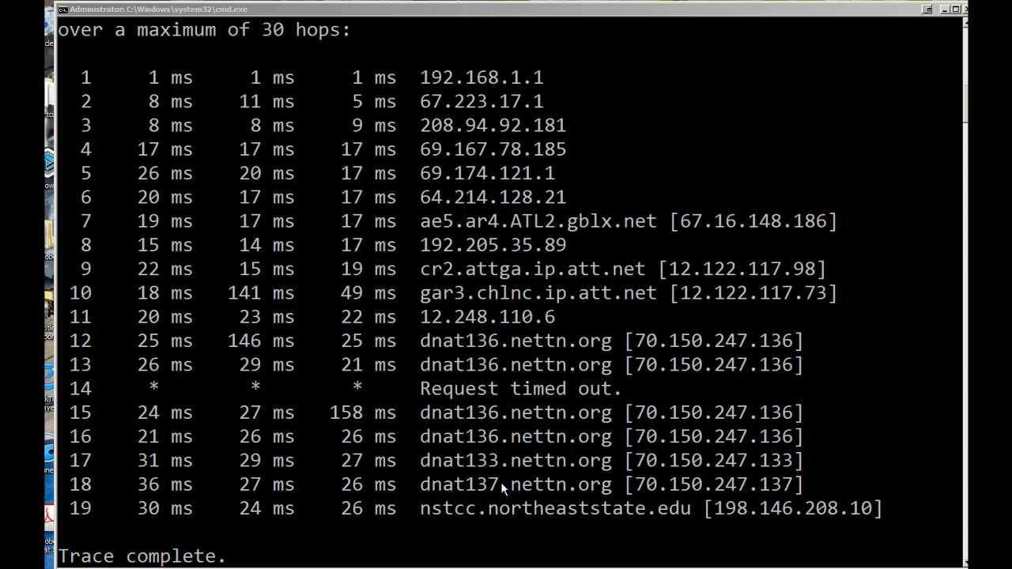
pyautogui.moveTo(569, 423)
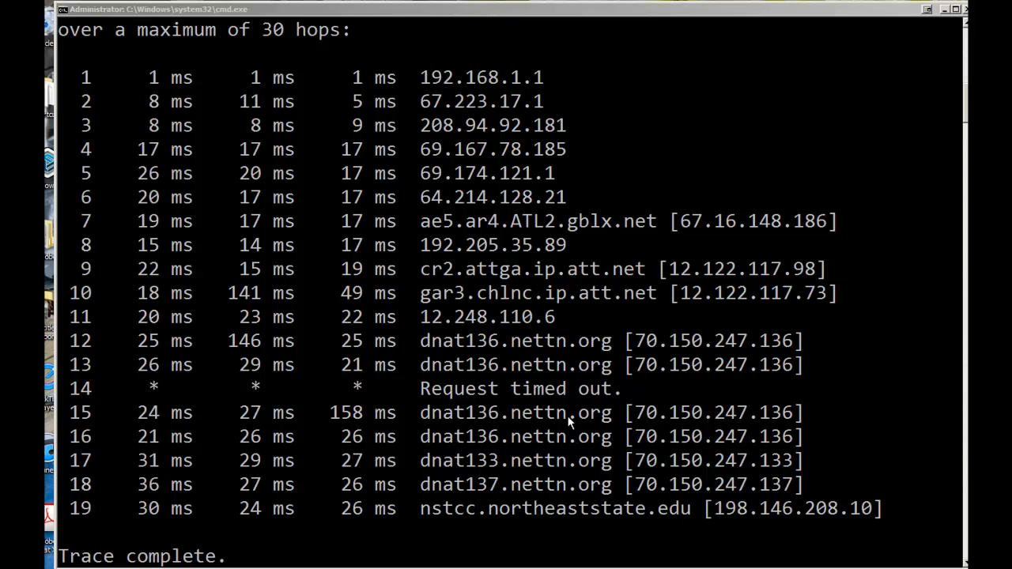
pyautogui.moveTo(490, 388)
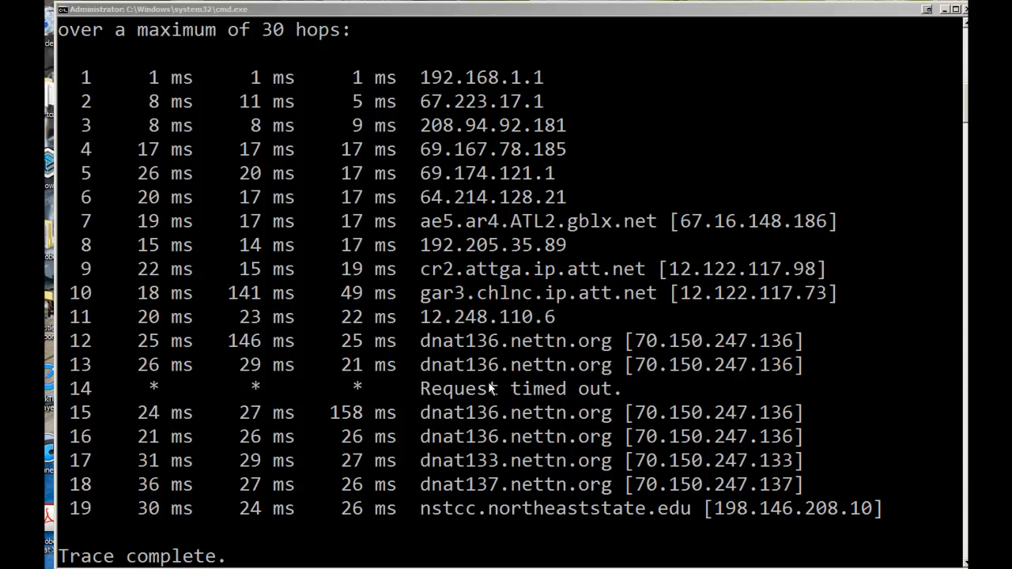
pyautogui.moveTo(560, 123)
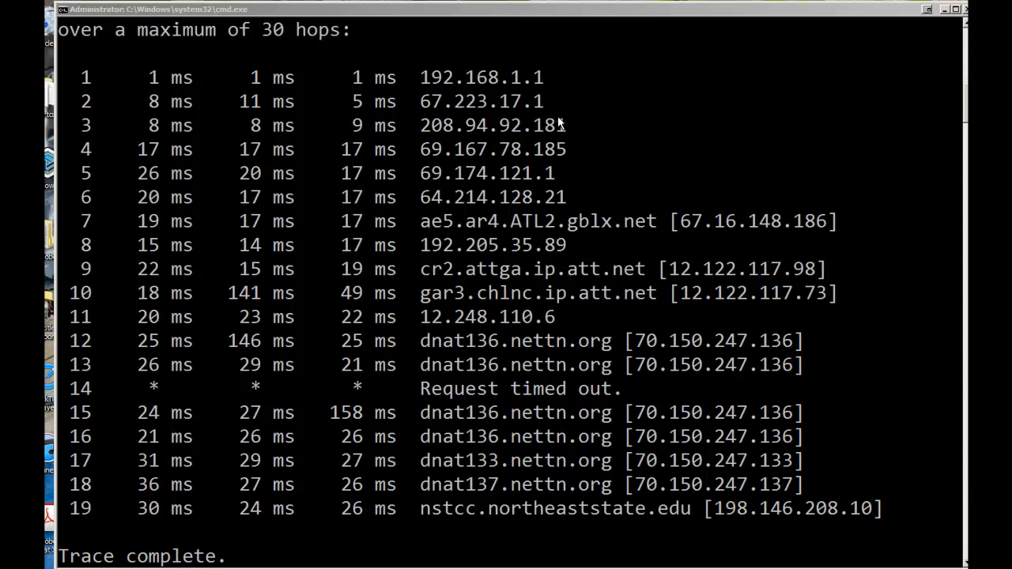
pyautogui.moveTo(648, 152)
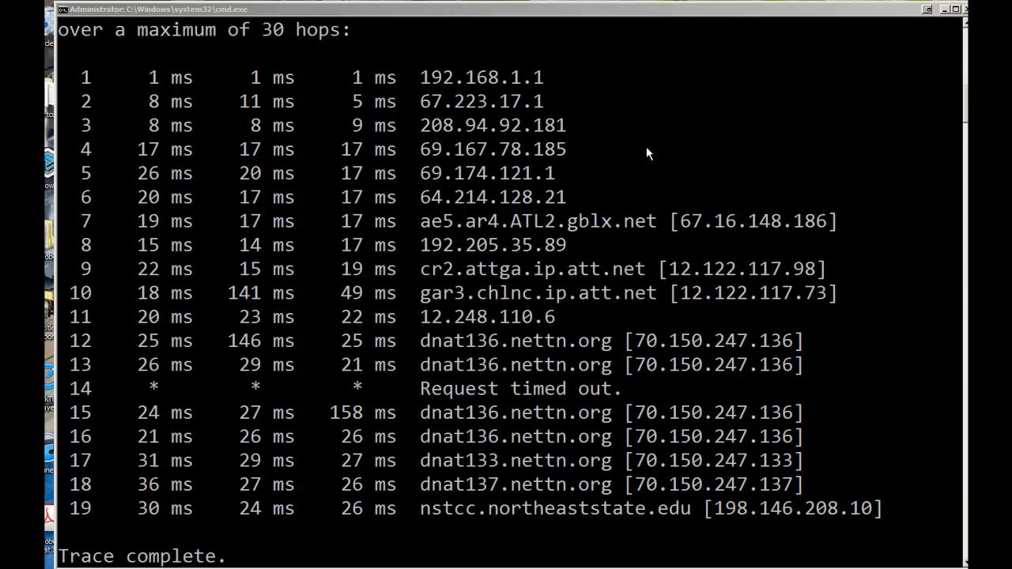
pyautogui.moveTo(636, 155)
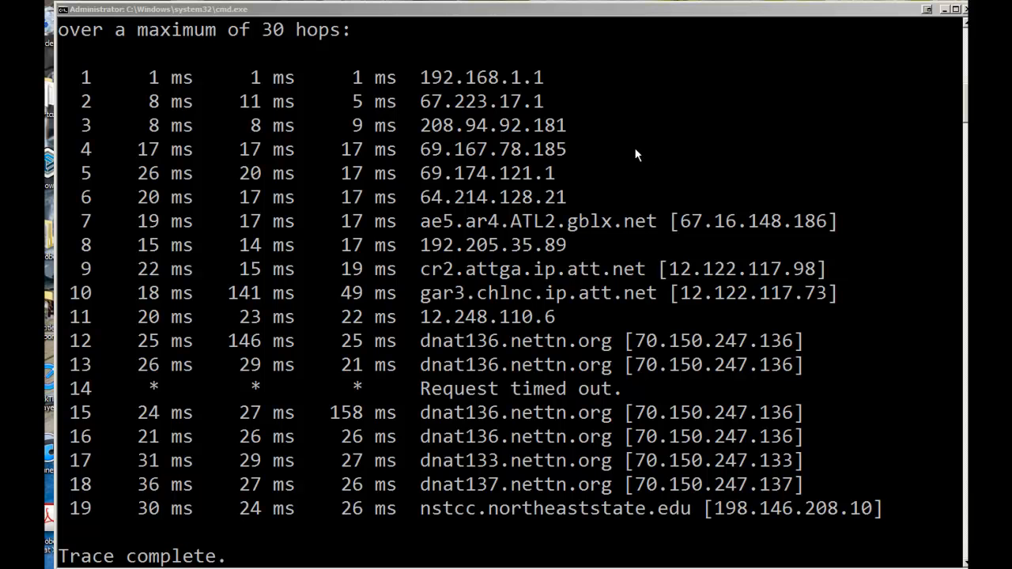
pyautogui.moveTo(635, 162)
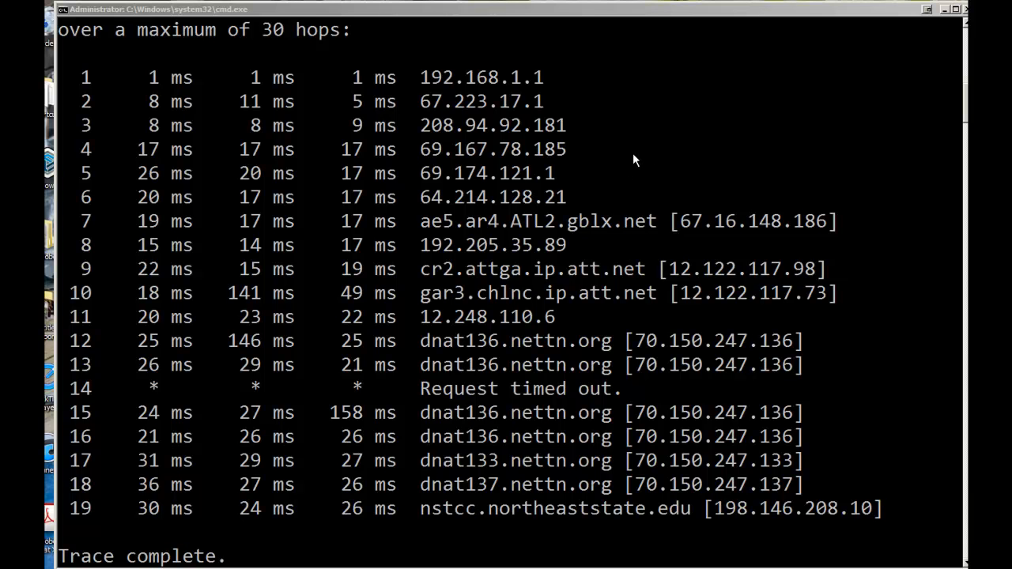